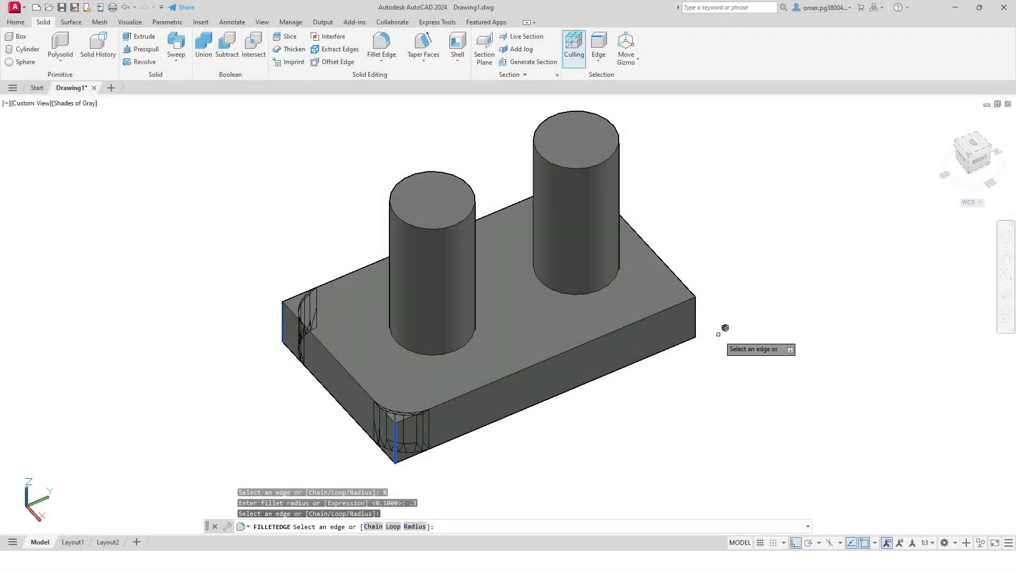
- Fillet the box's right vertical corner edge, then close AutoCAD to the desktop
{"action": "left_click", "coordinate": [690, 318]}
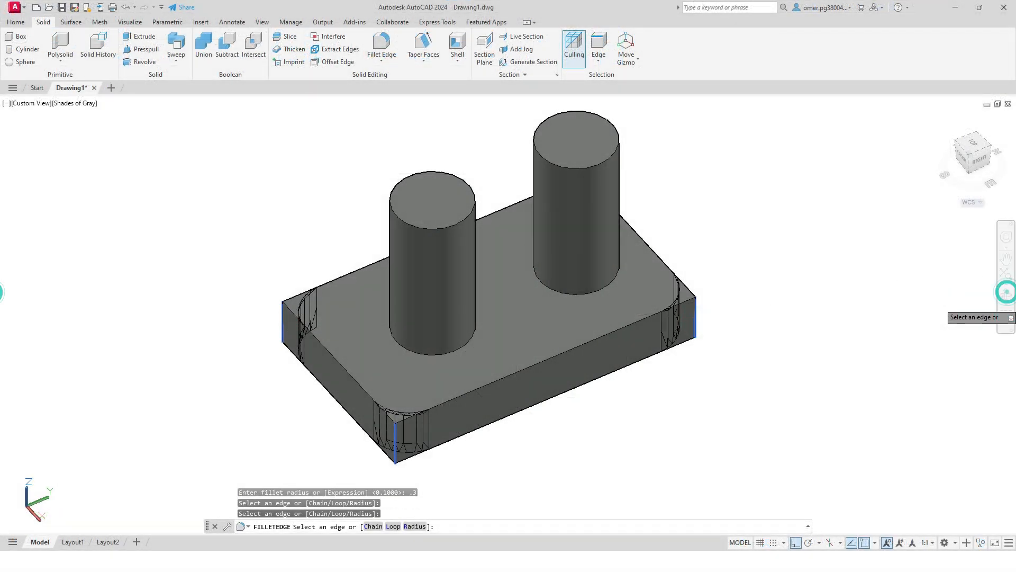
{"action": "left_click", "coordinate": [690, 318]}
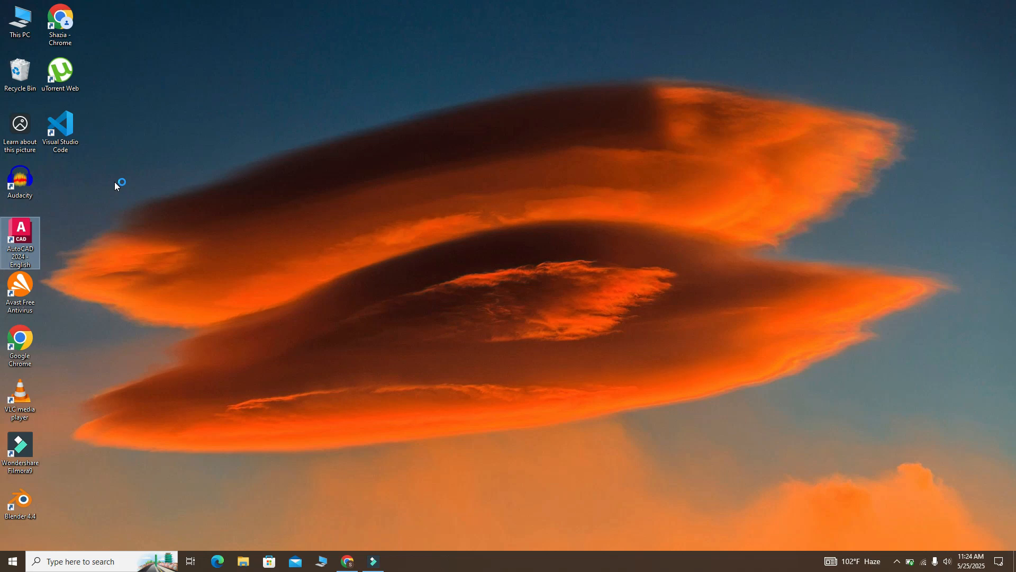
- Relaunch AutoCAD 2024 from its desktop shortcut
{"action": "double_click", "coordinate": [20, 234]}
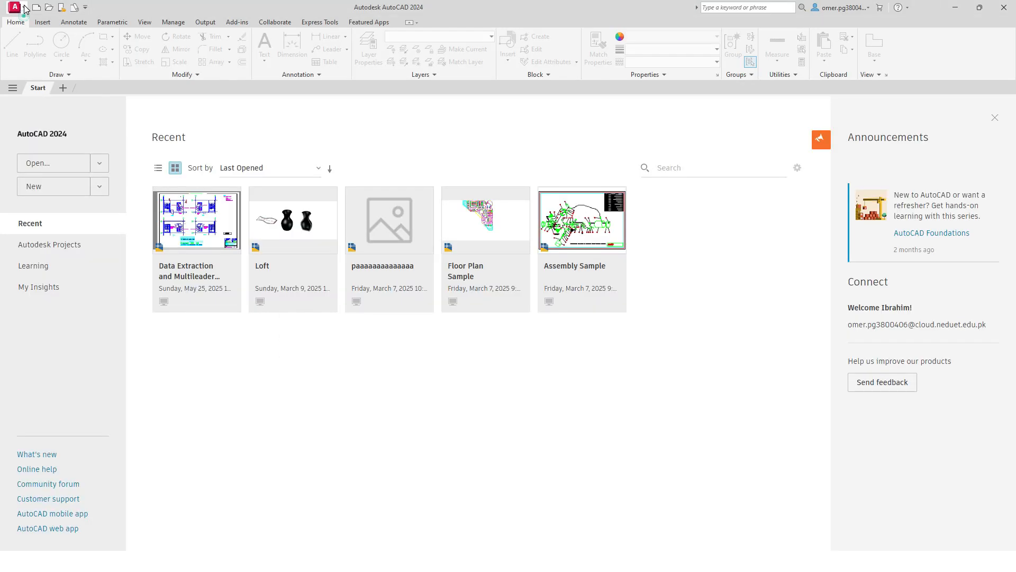
- Create a new blank drawing from the acad.dwt template
{"action": "left_click", "coordinate": [14, 7]}
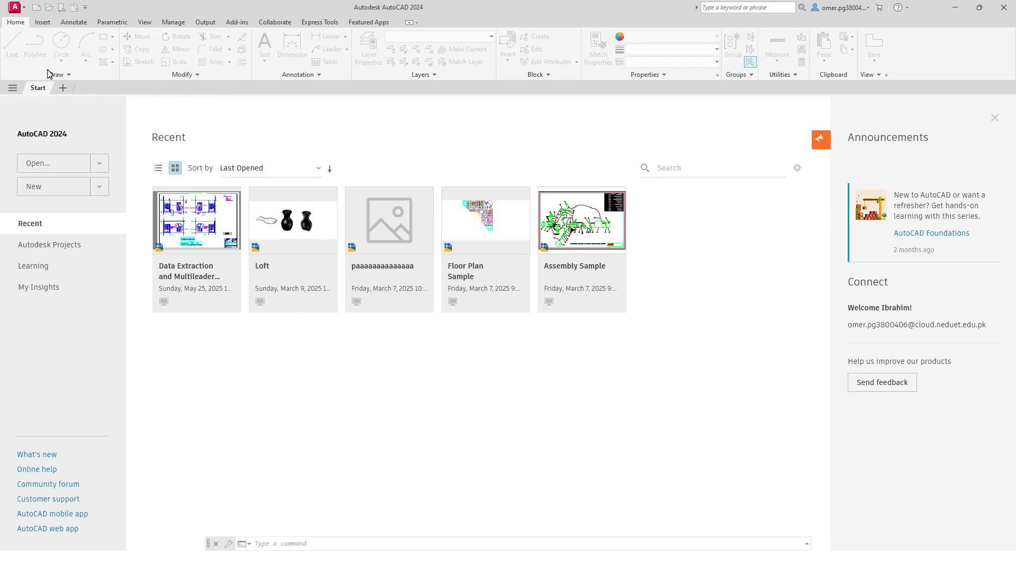
{"action": "left_click", "coordinate": [33, 187]}
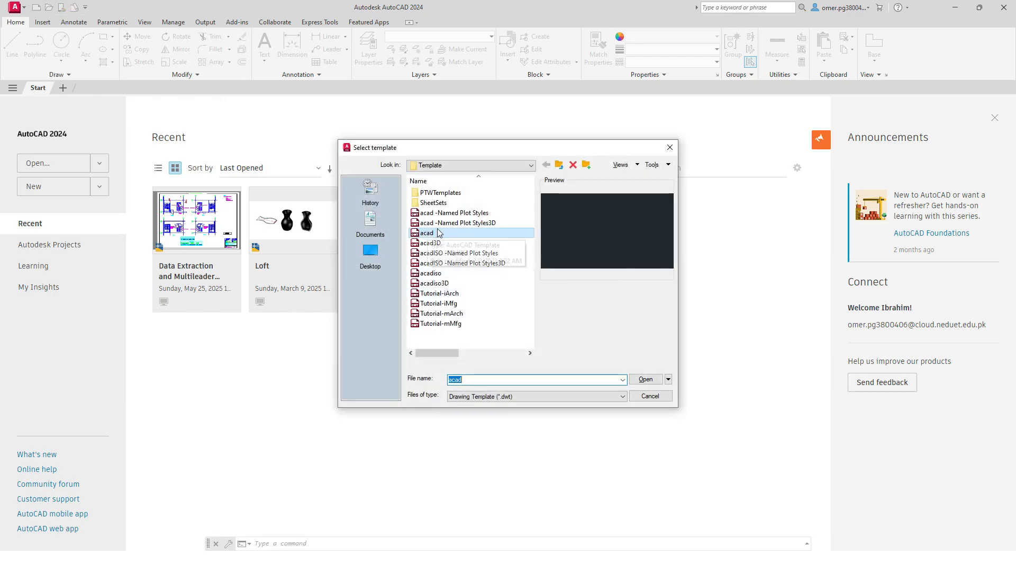
{"action": "left_click", "coordinate": [644, 379]}
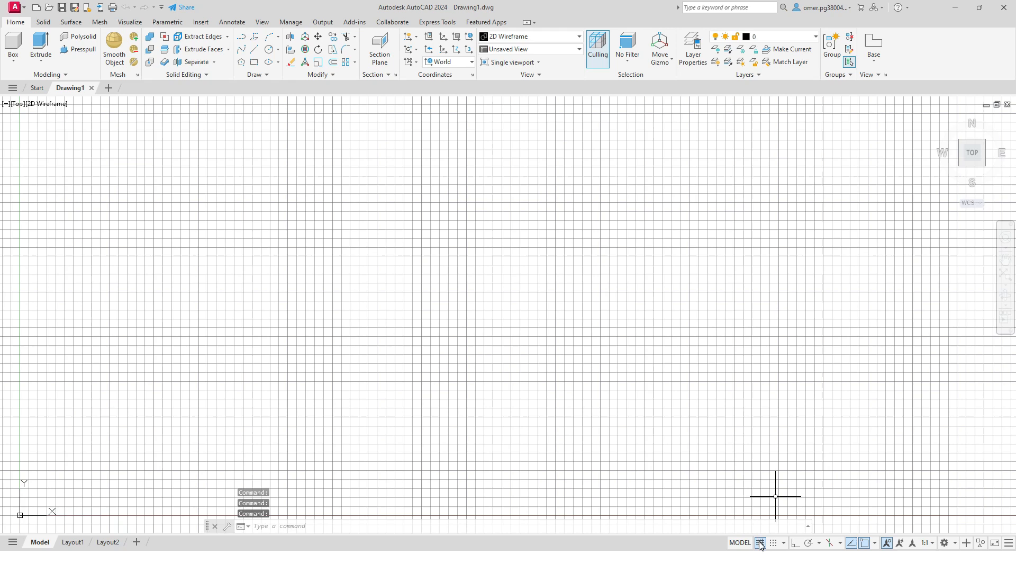
- Turn off the grid, switch to NW isometric view, and hide the origin UCS icon
{"action": "left_click", "coordinate": [760, 543]}
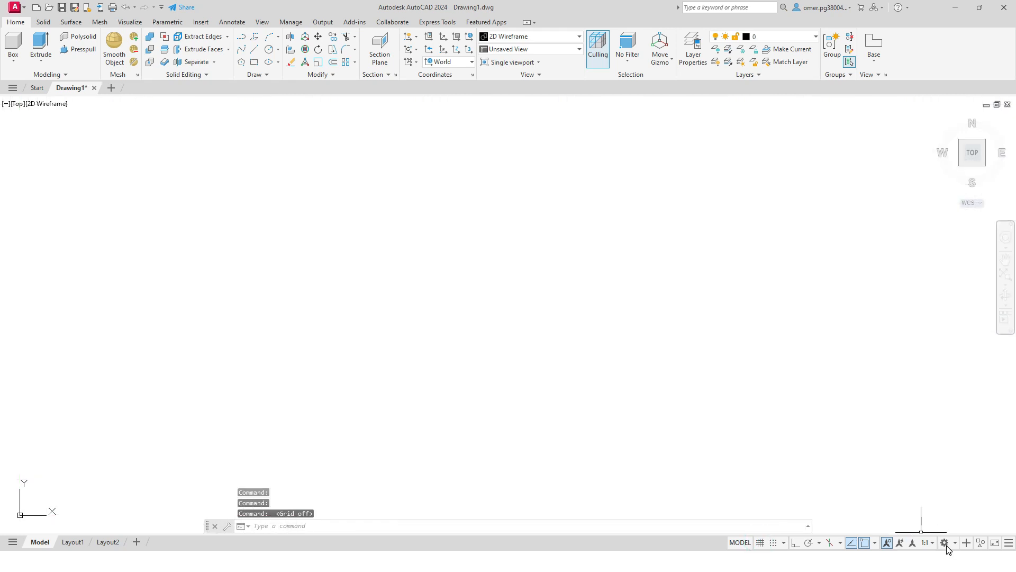
{"action": "left_click", "coordinate": [946, 542]}
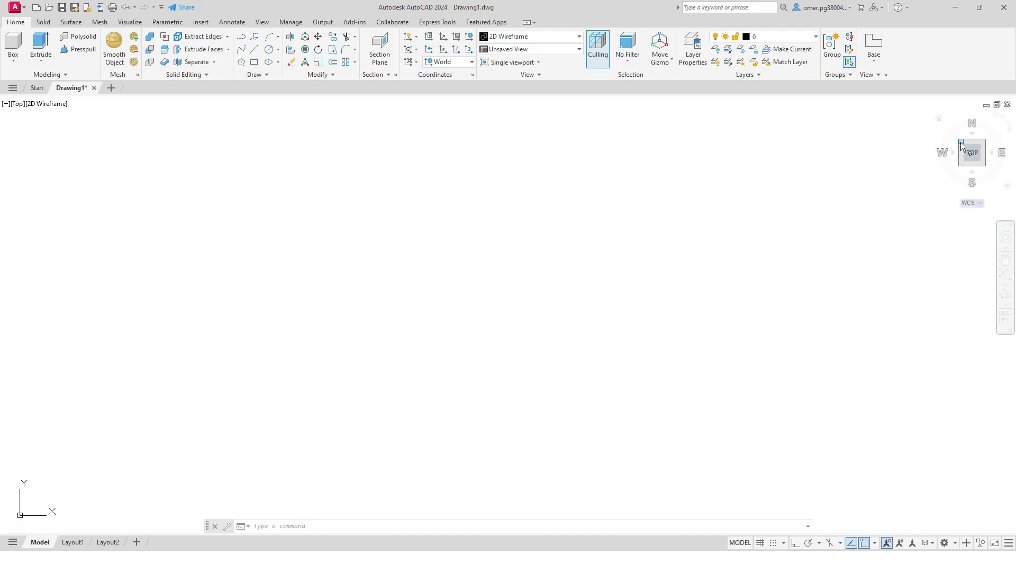
{"action": "left_click", "coordinate": [963, 143]}
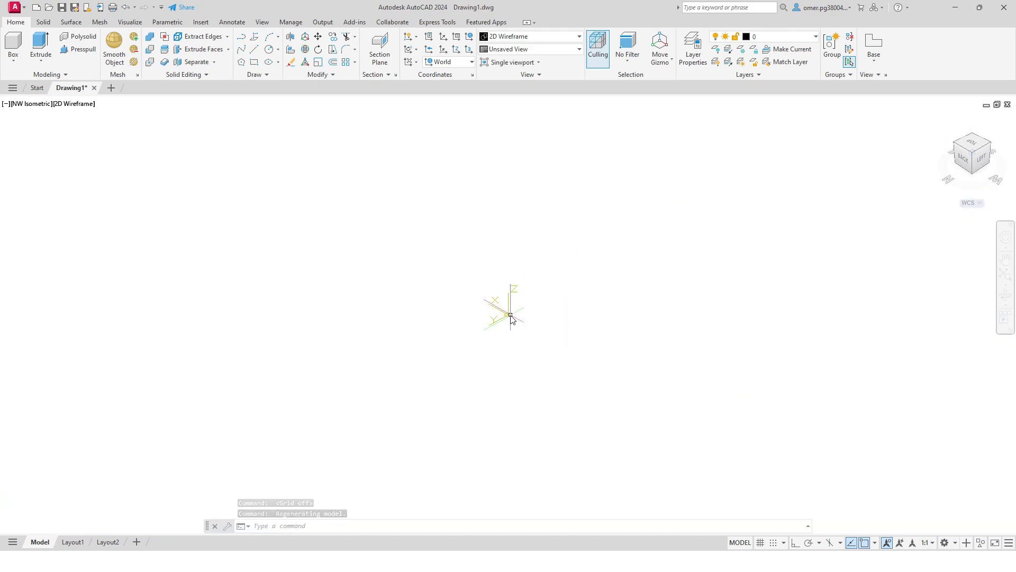
{"action": "right_click", "coordinate": [512, 318]}
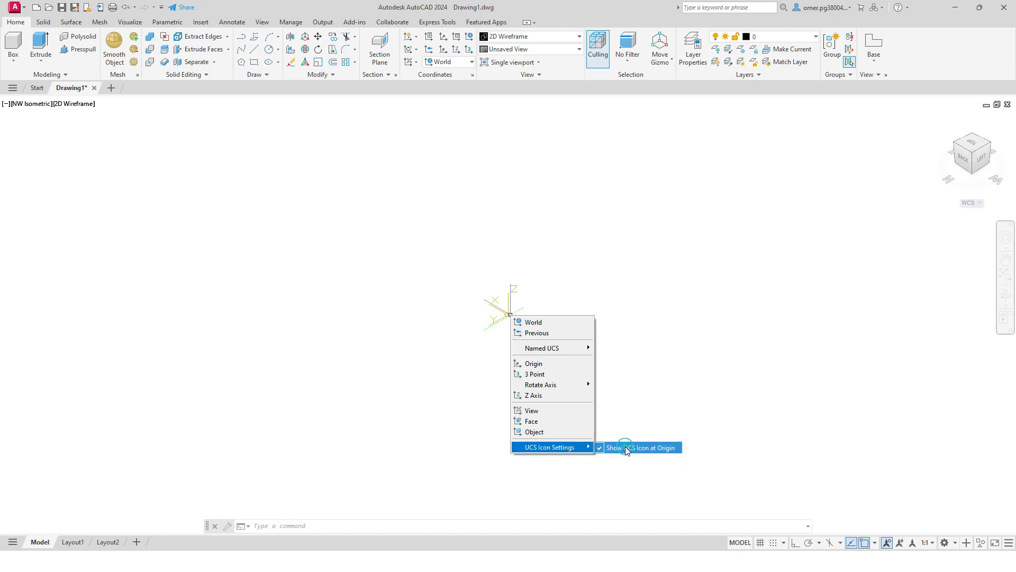
{"action": "left_click", "coordinate": [644, 448]}
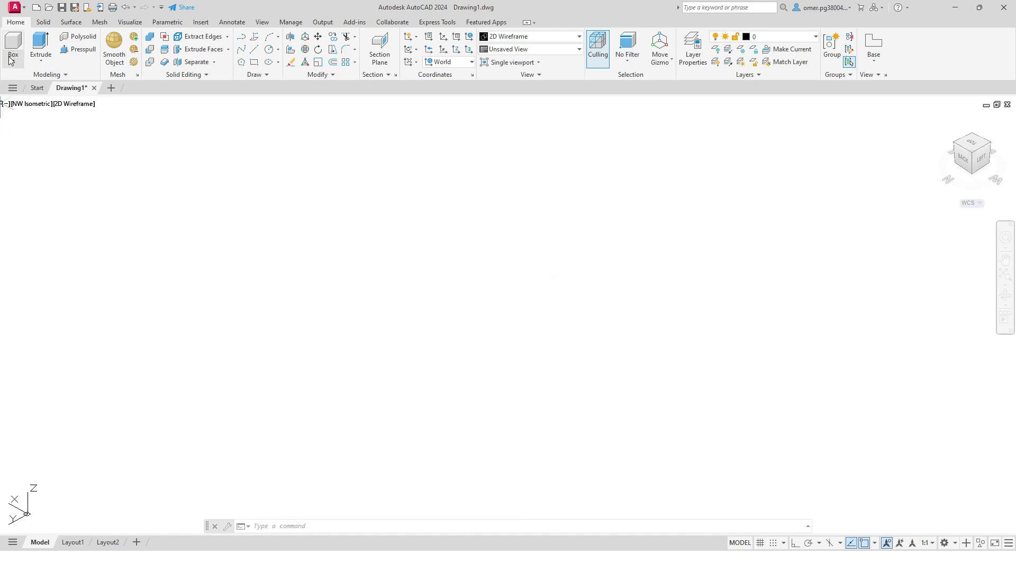
- Draw a rectangular slab box solid and apply the Shades of Gray visual style
{"action": "left_click", "coordinate": [12, 46]}
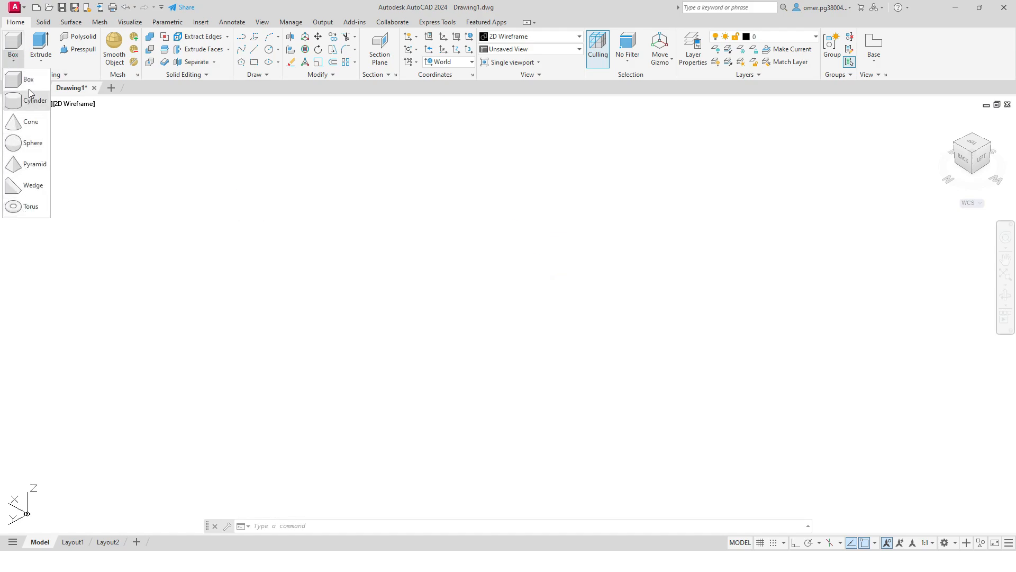
{"action": "mouse_move", "coordinate": [31, 144]}
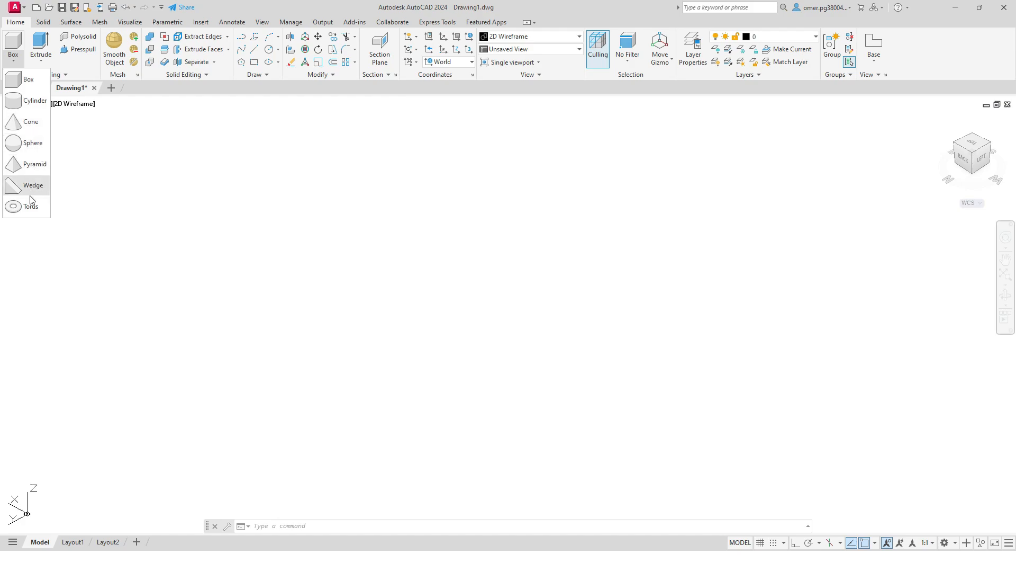
{"action": "mouse_move", "coordinate": [28, 79]}
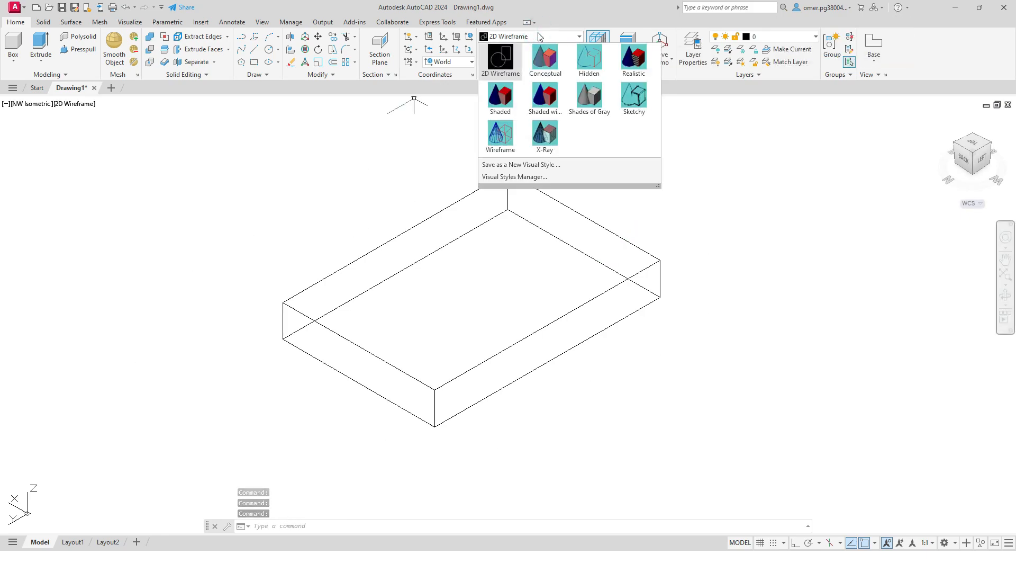
{"action": "left_click", "coordinate": [589, 97]}
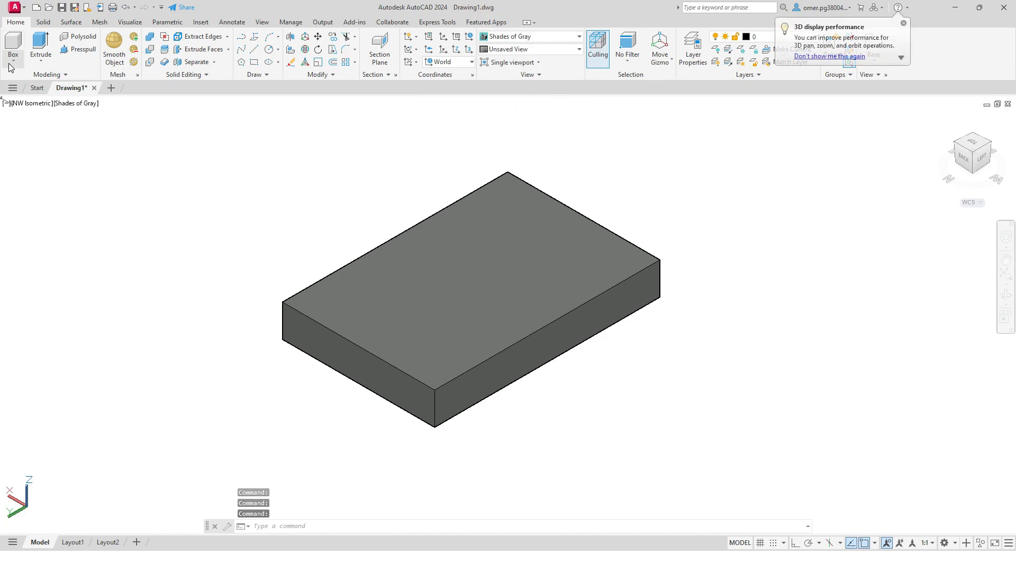
- Draw a cylinder on the box and copy it to a second position
{"action": "left_click", "coordinate": [13, 55]}
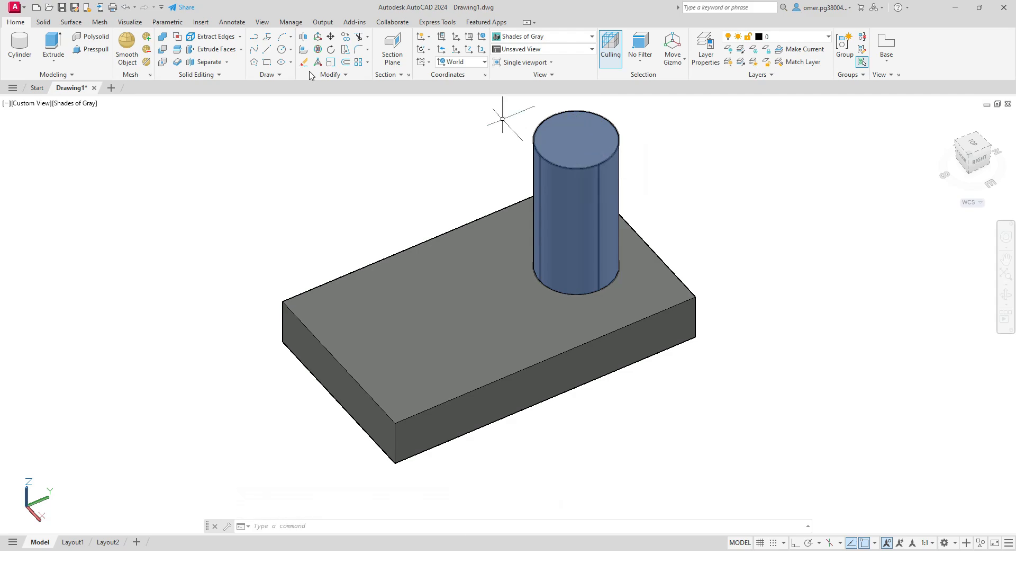
{"action": "mouse_move", "coordinate": [346, 37]}
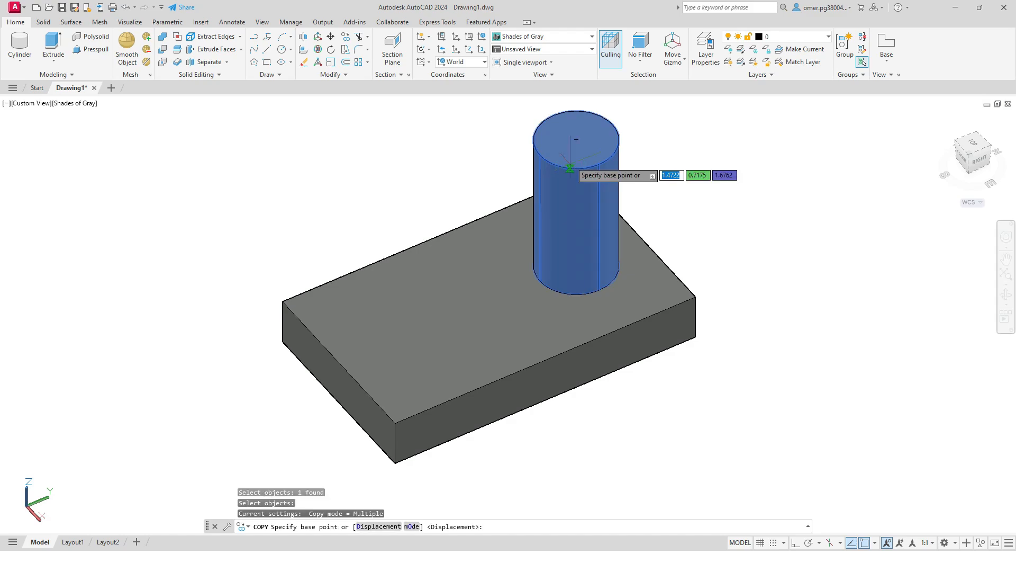
{"action": "left_click", "coordinate": [575, 139]}
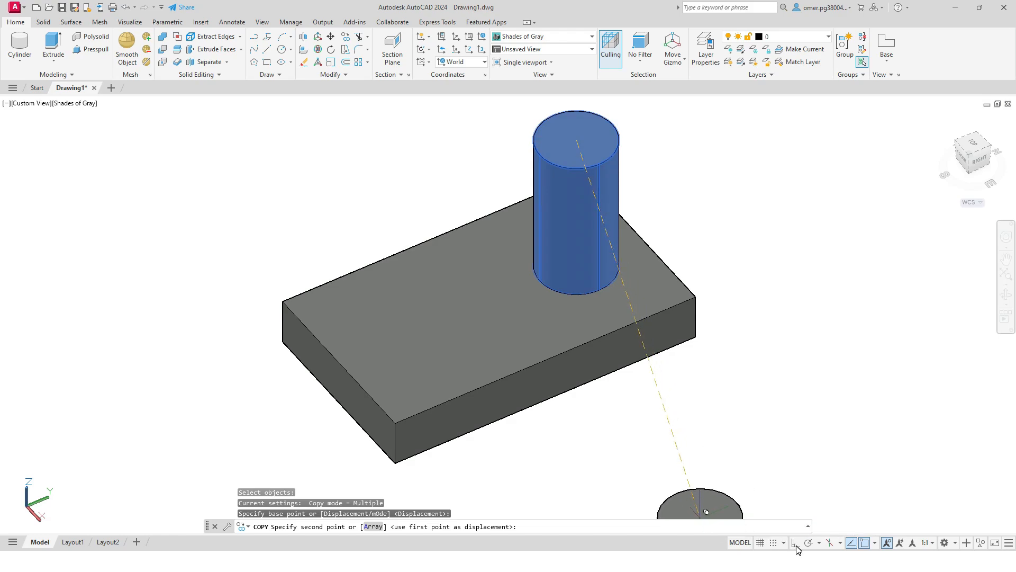
{"action": "mouse_move", "coordinate": [792, 543]}
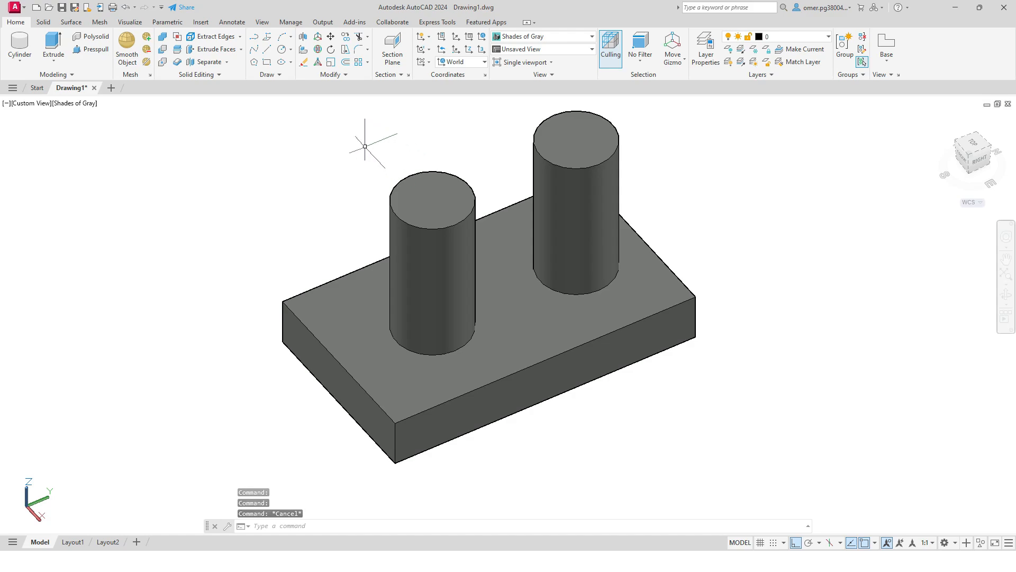
- Union the box and both cylinders into a single solid
{"action": "left_click", "coordinate": [42, 21]}
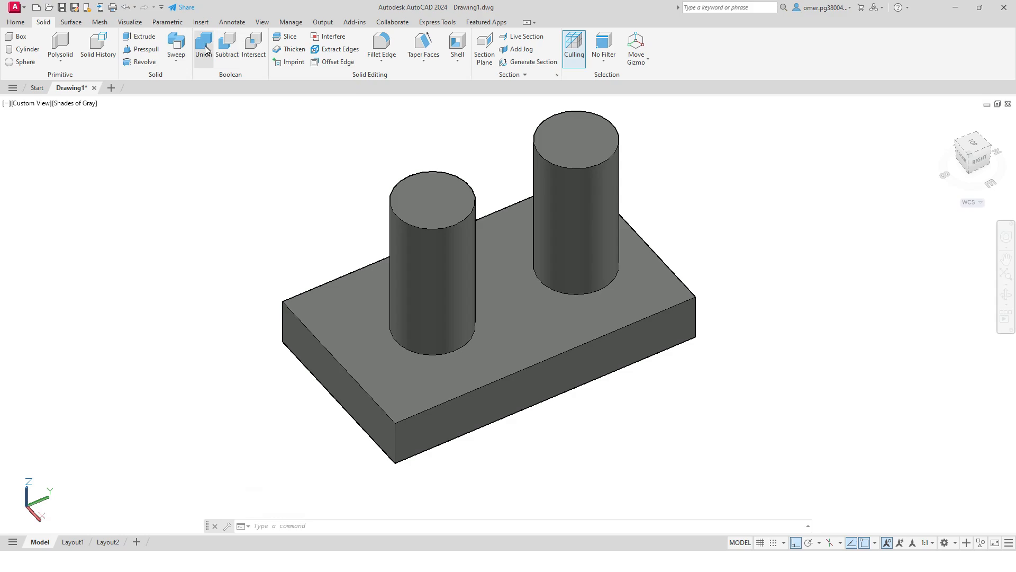
{"action": "mouse_move", "coordinate": [203, 49]}
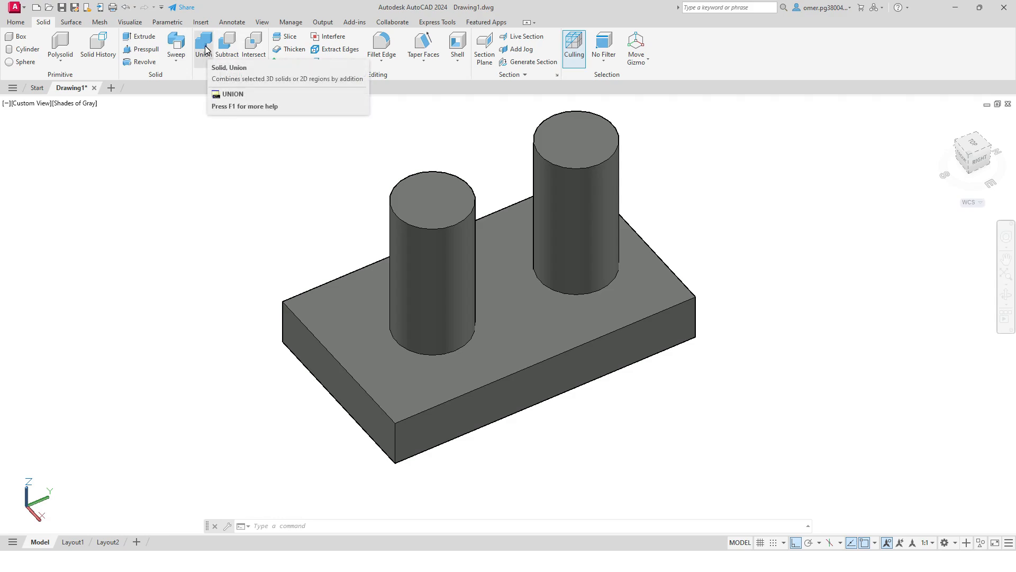
{"action": "left_click", "coordinate": [203, 45]}
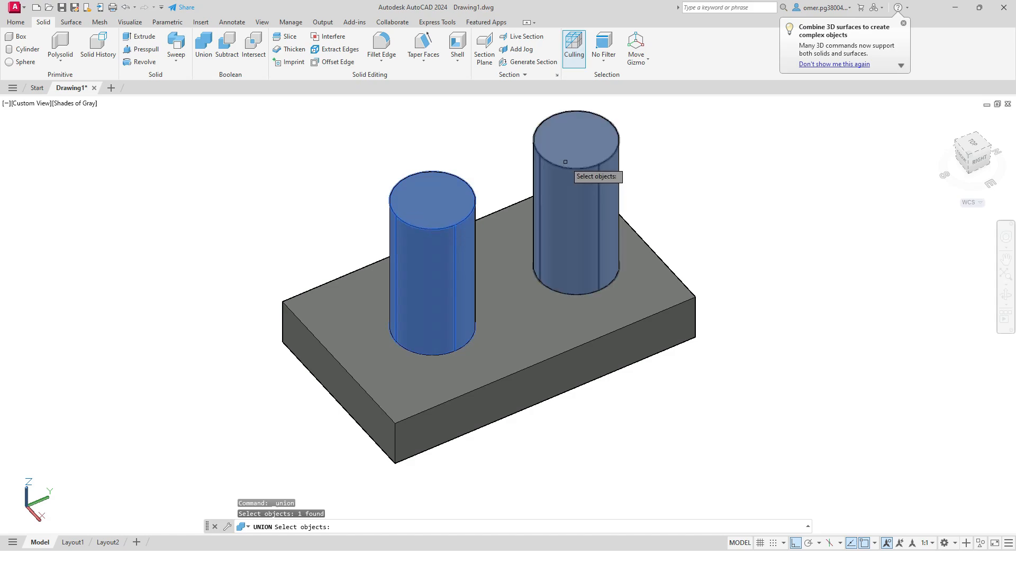
{"action": "left_click", "coordinate": [519, 338]}
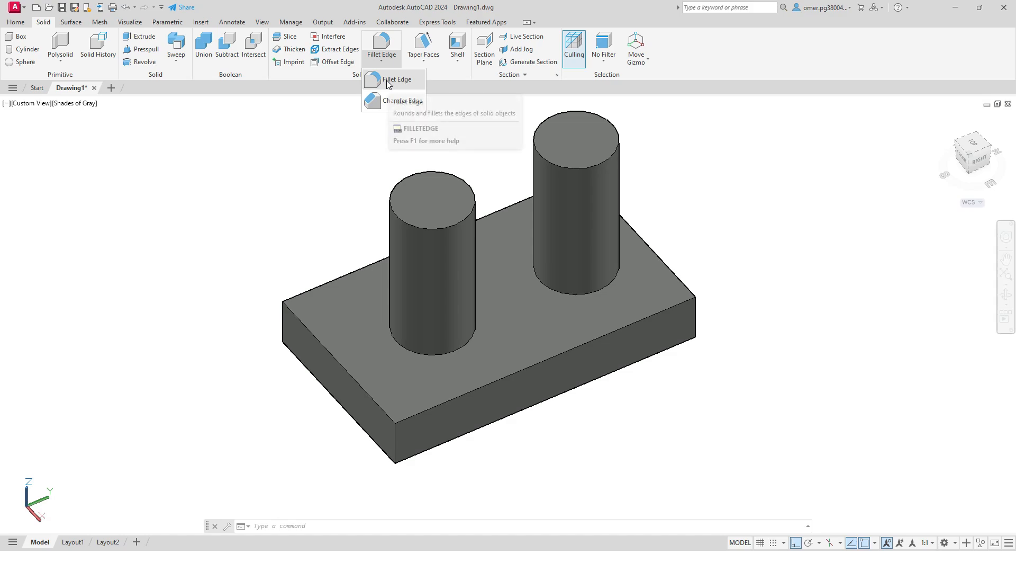
- Fillet the box's four vertical corner edges with a 0.3 radius
{"action": "left_click", "coordinate": [396, 79]}
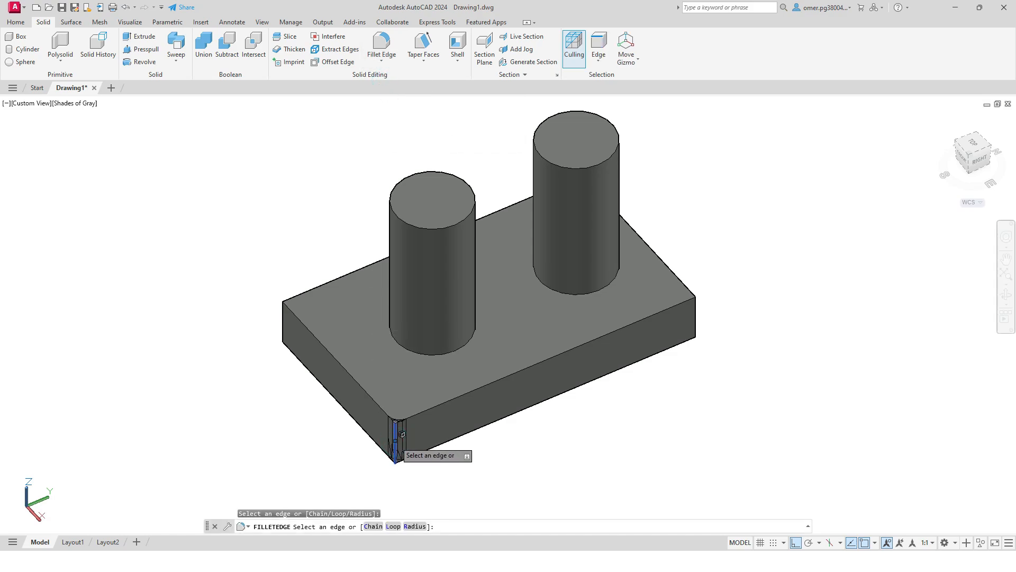
{"action": "type", "text": "R"}
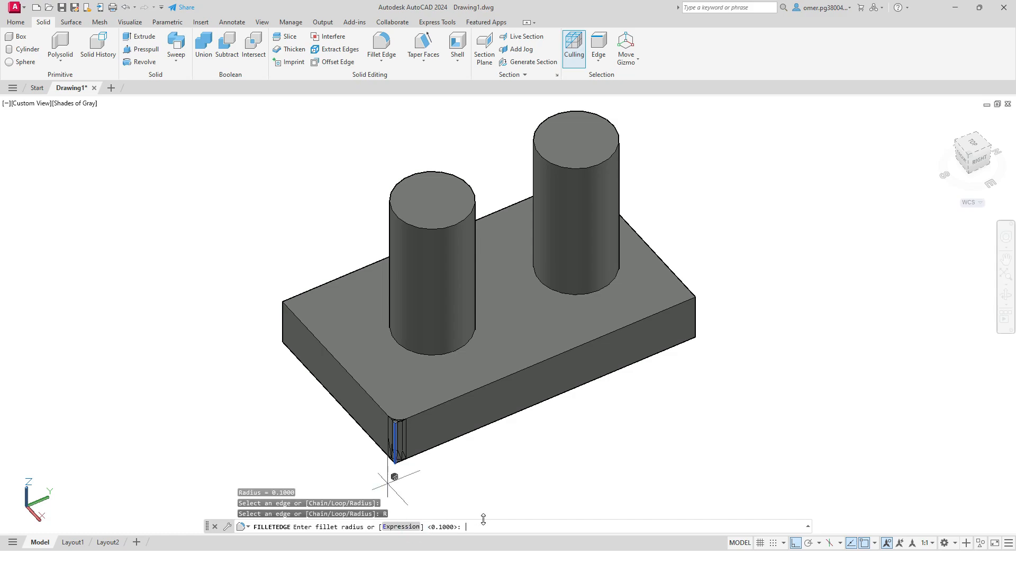
{"action": "type", "text": ".3"}
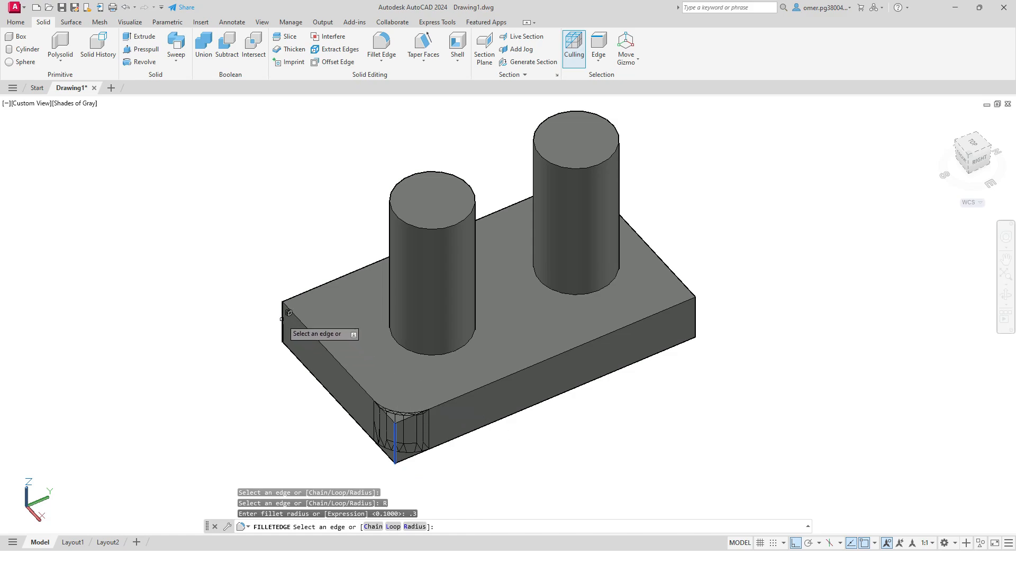
{"action": "mouse_move", "coordinate": [705, 318]}
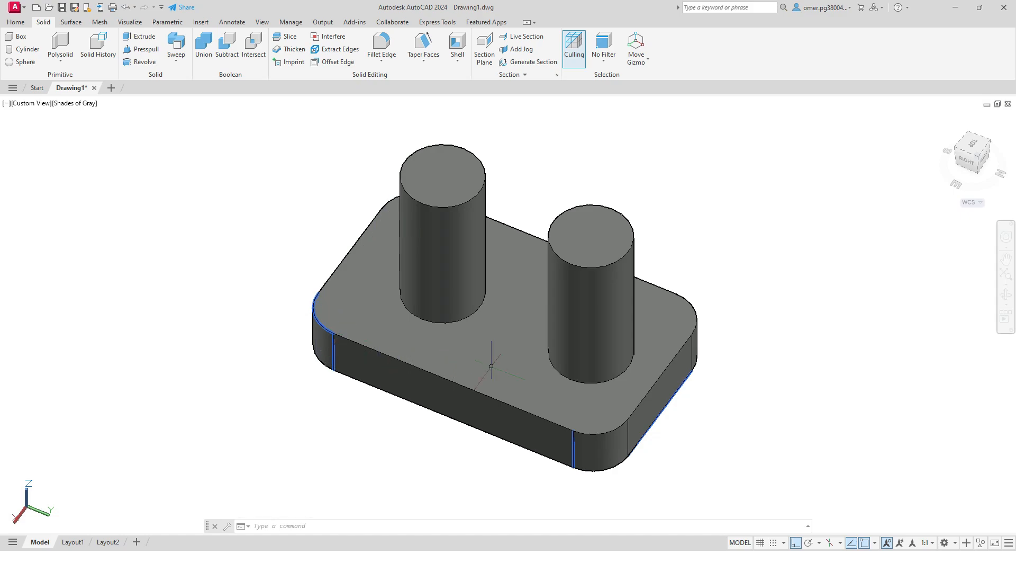
{"action": "mouse_move", "coordinate": [608, 115]}
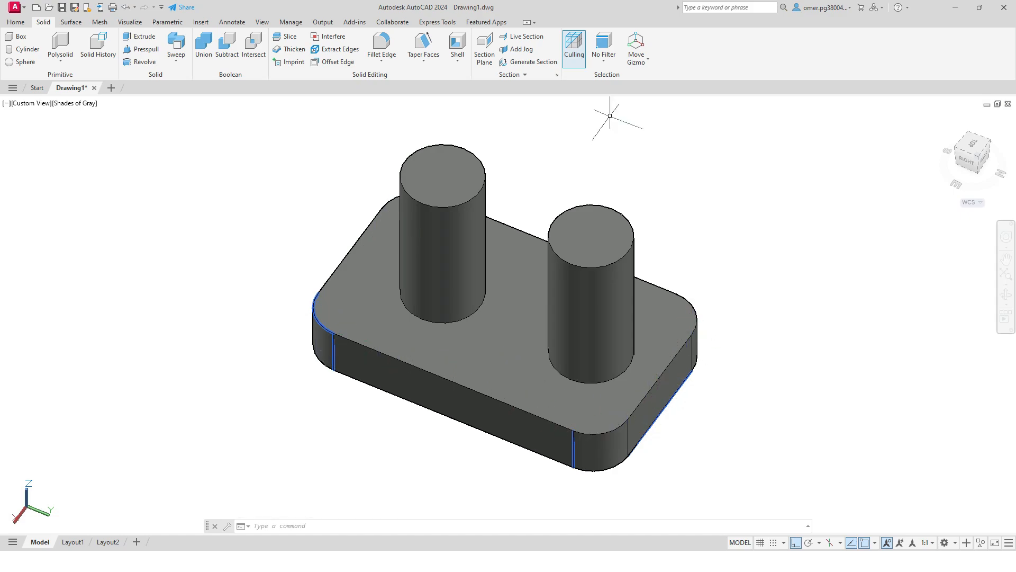
{"action": "left_click", "coordinate": [382, 54]}
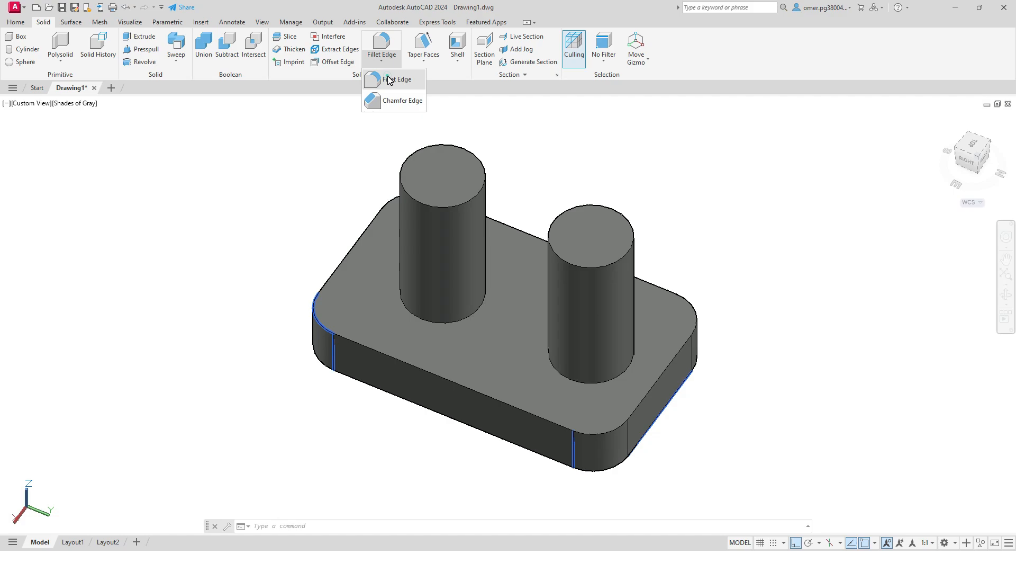
- Fillet each top perimeter edge of the base with radius 0.1
{"action": "left_click", "coordinate": [401, 79]}
{"action": "type", "text": "R"}
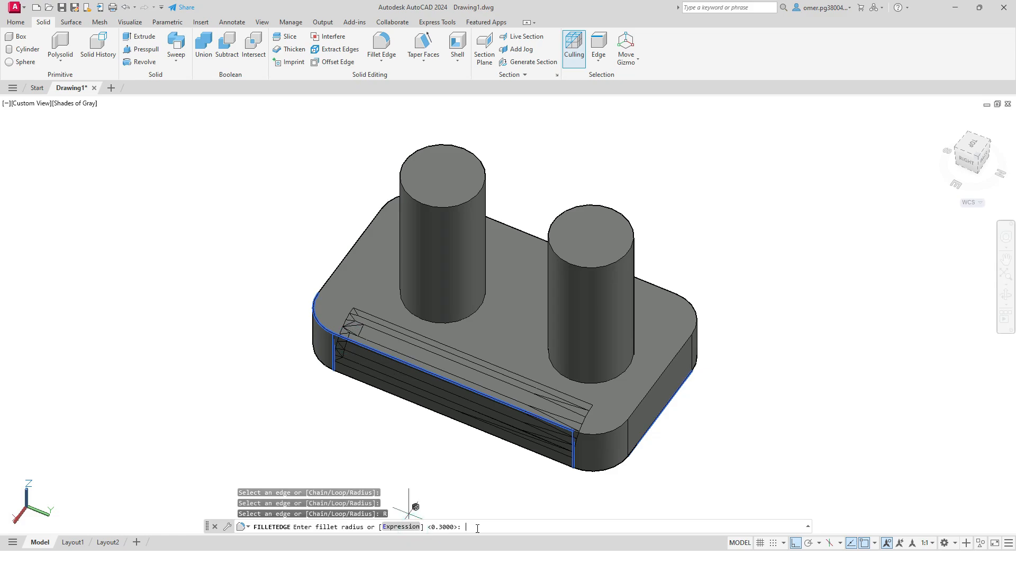
{"action": "type", "text": "."}
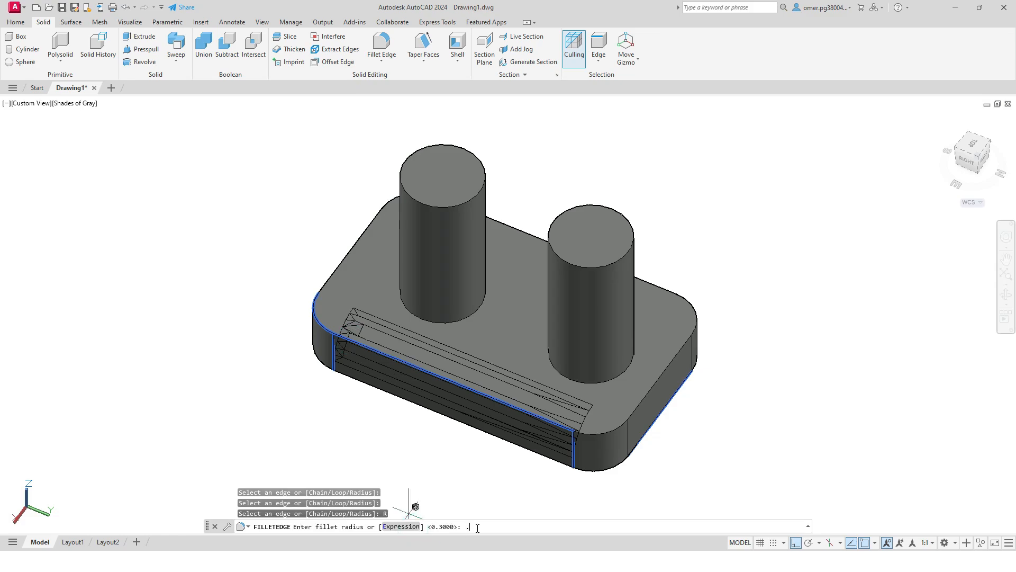
{"action": "type", "text": "1"}
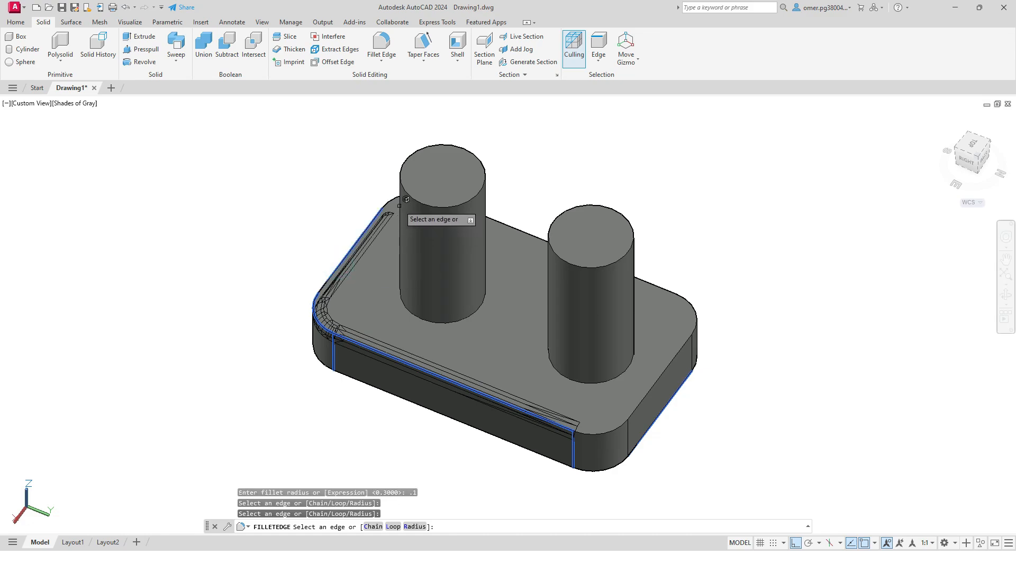
{"action": "mouse_move", "coordinate": [519, 211]}
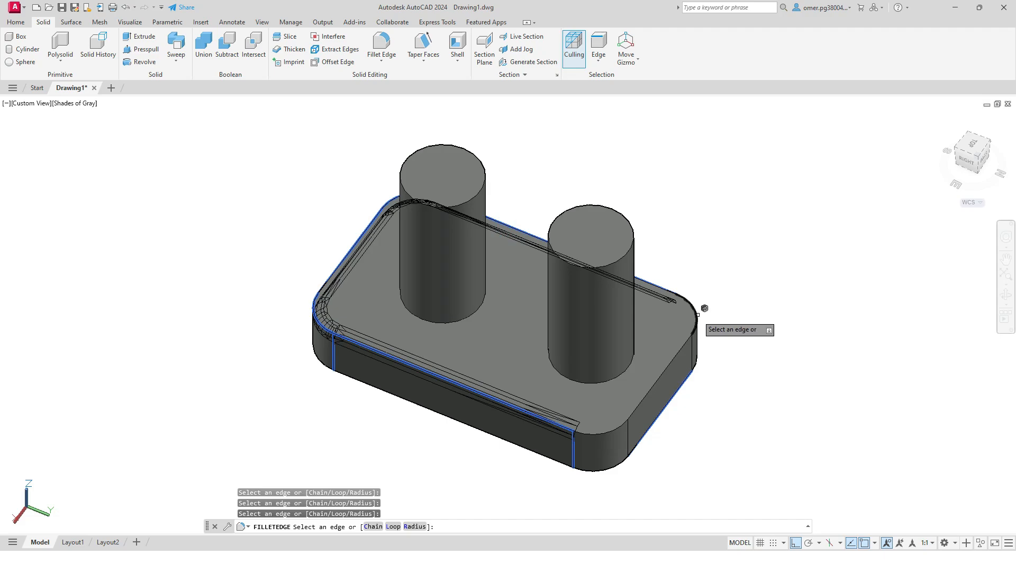
{"action": "mouse_move", "coordinate": [680, 356]}
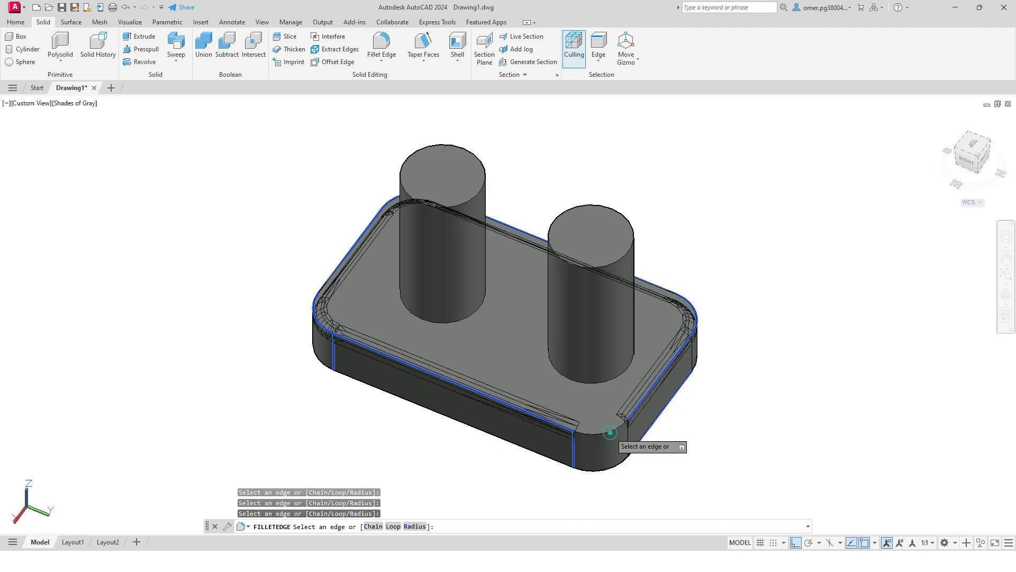
{"action": "left_click", "coordinate": [610, 434]}
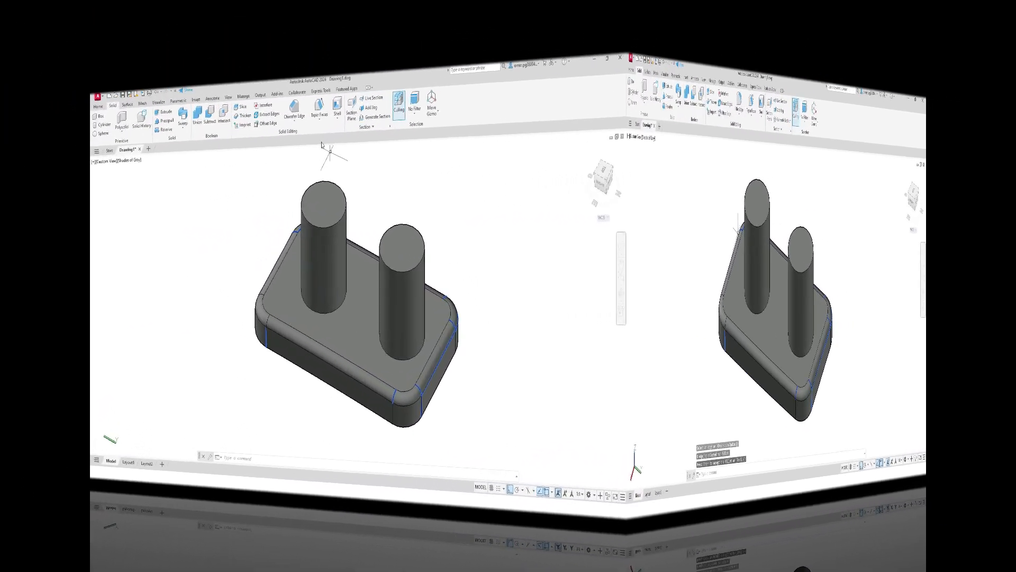
{"action": "left_click", "coordinate": [387, 46]}
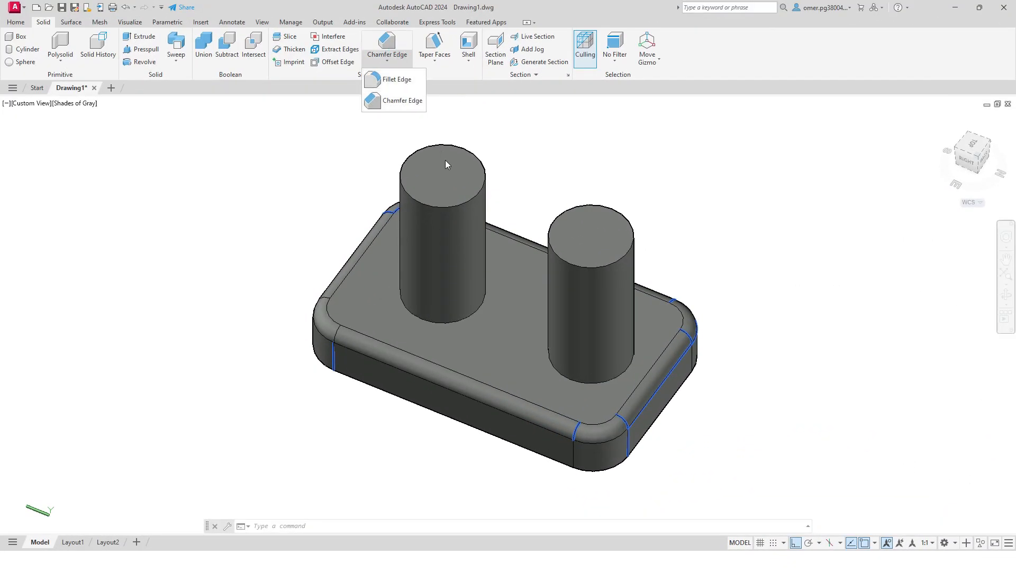
{"action": "mouse_move", "coordinate": [453, 149]}
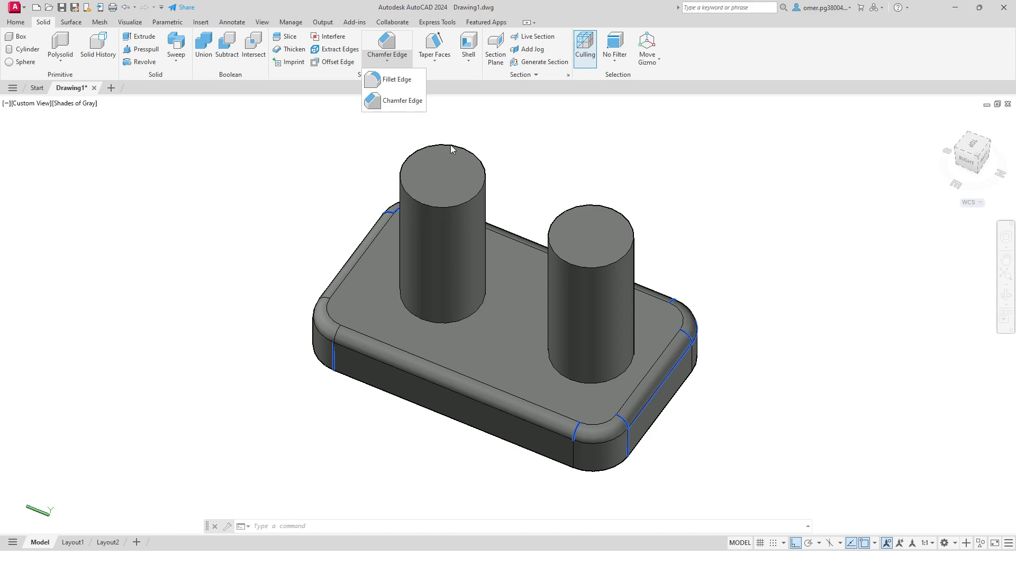
{"action": "mouse_move", "coordinate": [609, 344]}
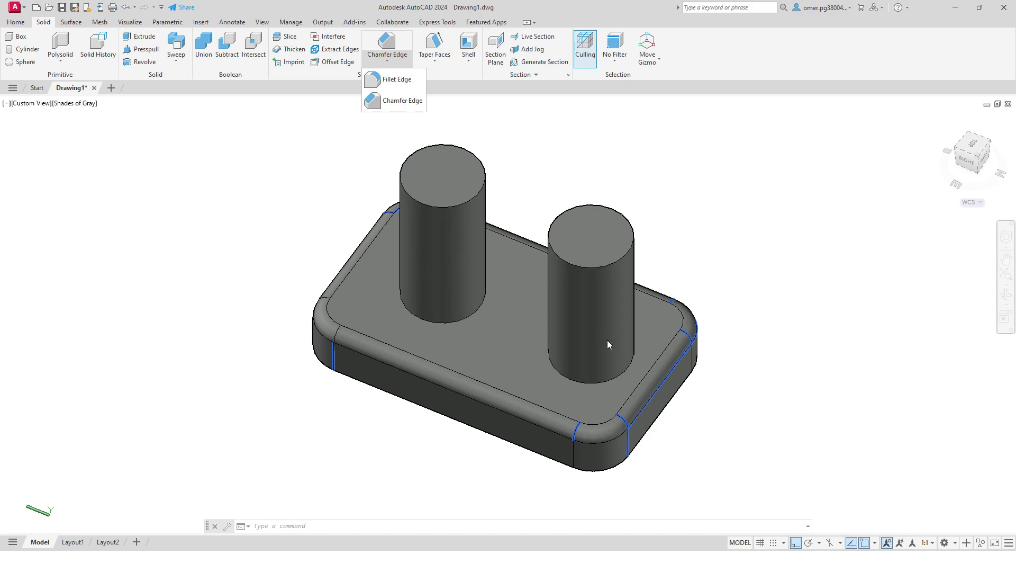
- Chamfer the left cylinder's top edge with both distances set to 0.1
{"action": "left_click", "coordinate": [402, 101]}
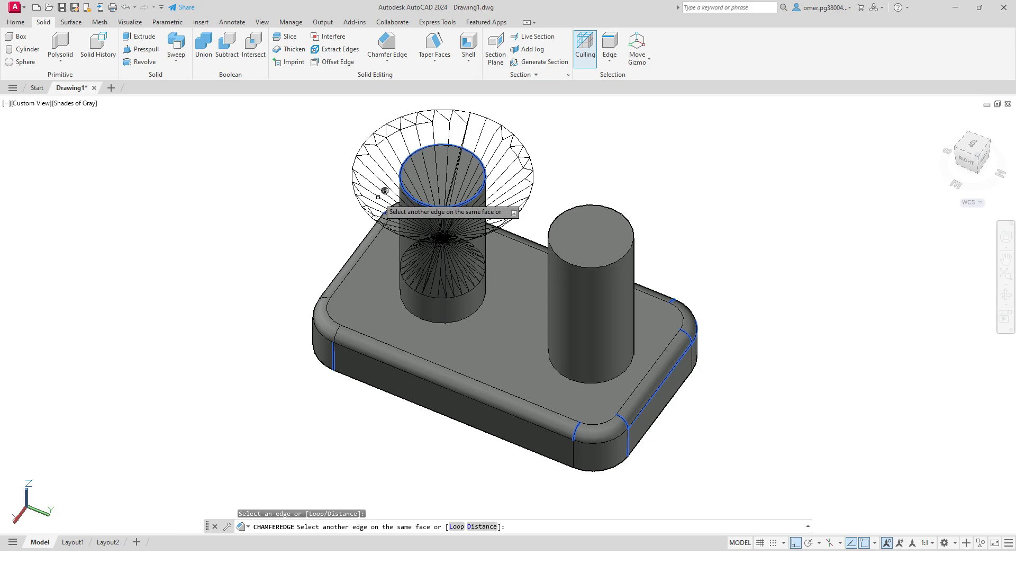
{"action": "type", "text": "D"}
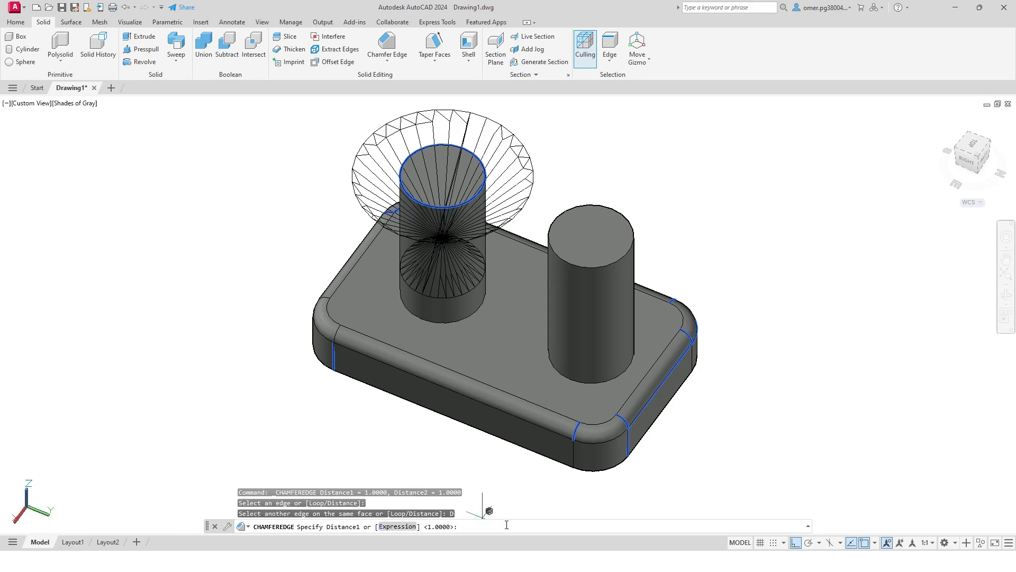
{"action": "type", "text": ".1"}
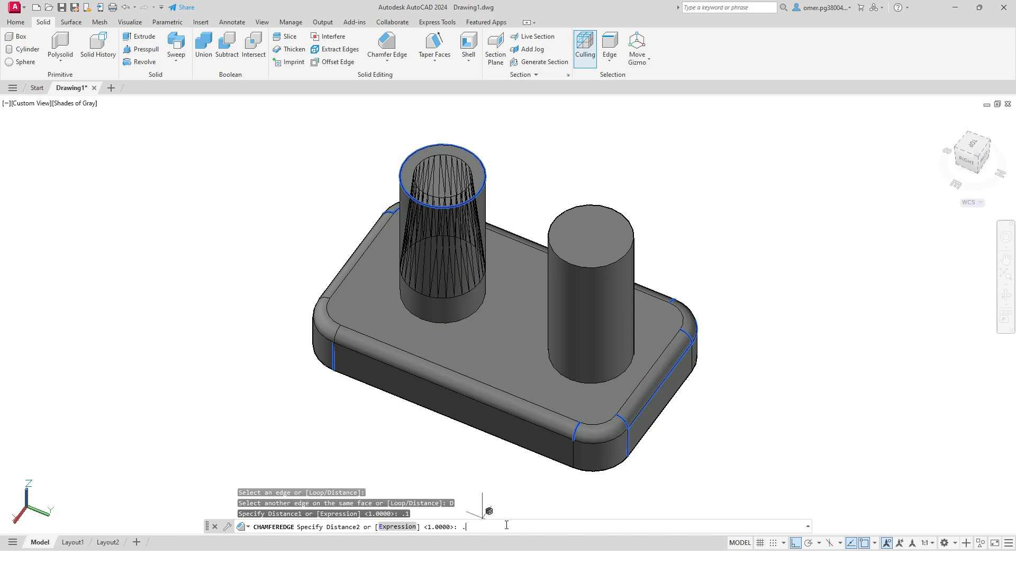
{"action": "key", "text": "Enter"}
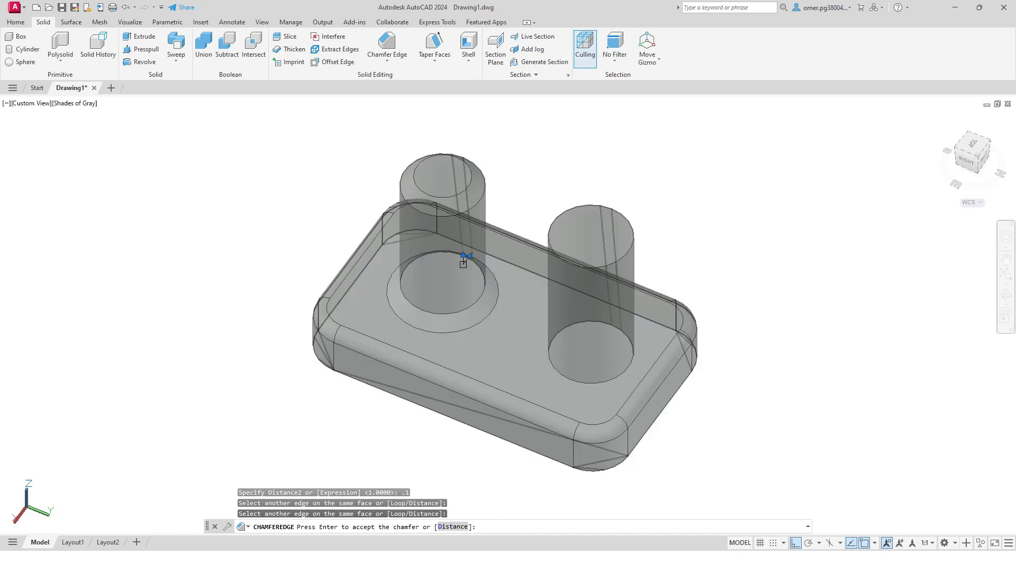
{"action": "left_click", "coordinate": [386, 46]}
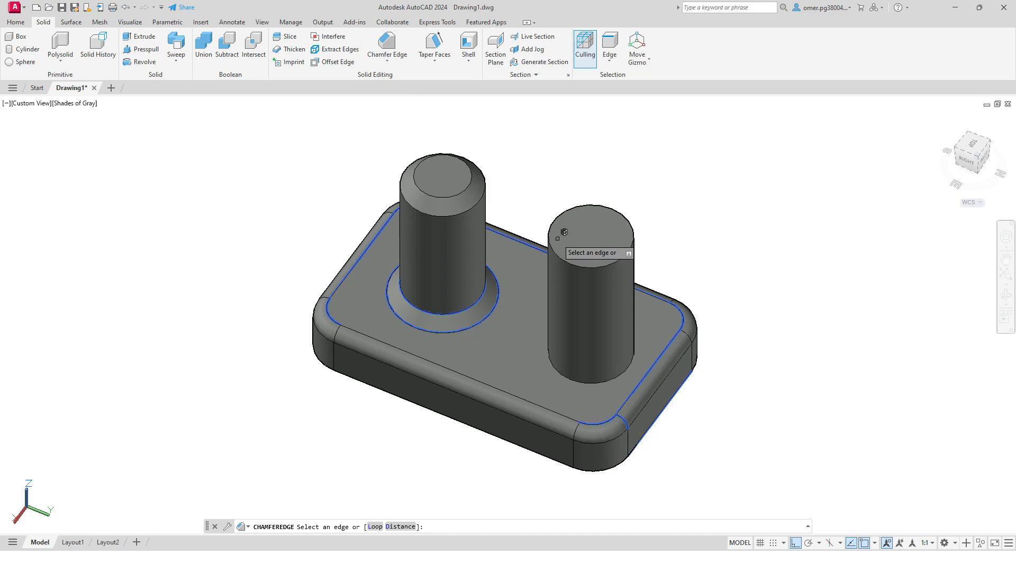
- Chamfer the right cylinder's top edge to match the left cylinder
{"action": "left_click", "coordinate": [589, 228]}
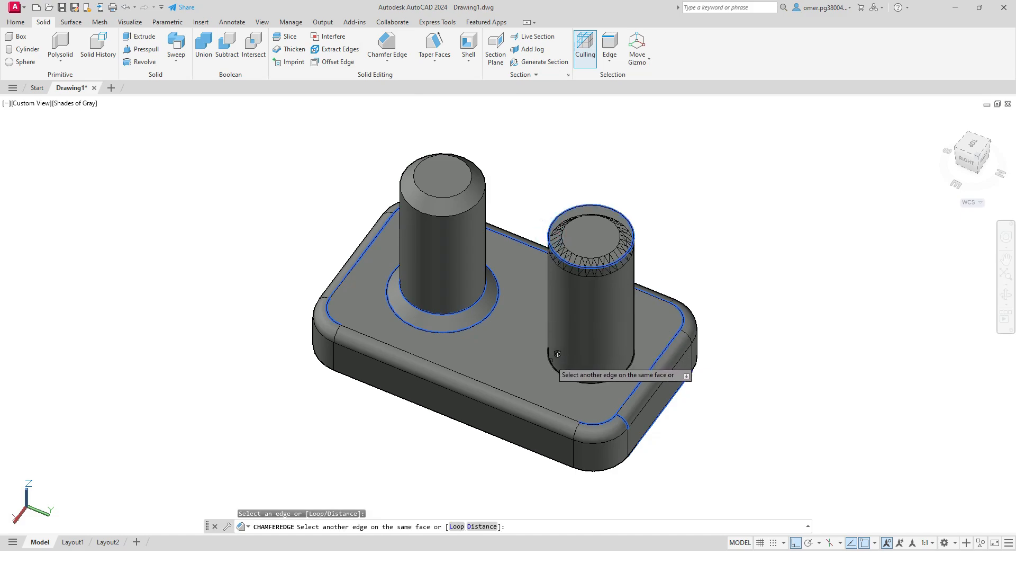
{"action": "left_click", "coordinate": [586, 364]}
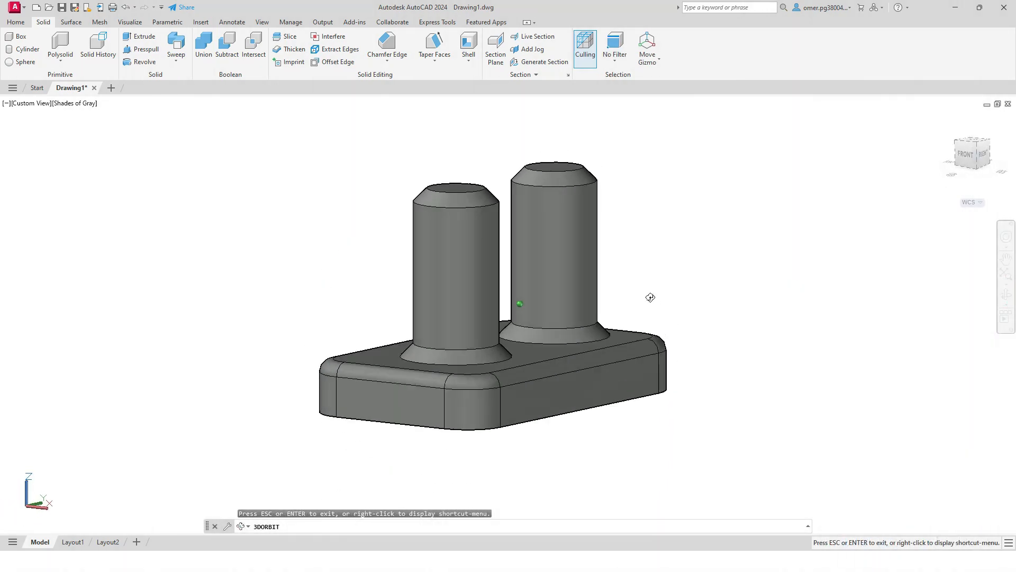
- Orbit the finished part from a low front view, the underside, and several sides
{"action": "left_click_drag", "start_coordinate": [650, 298], "coordinate": [376, 235]}
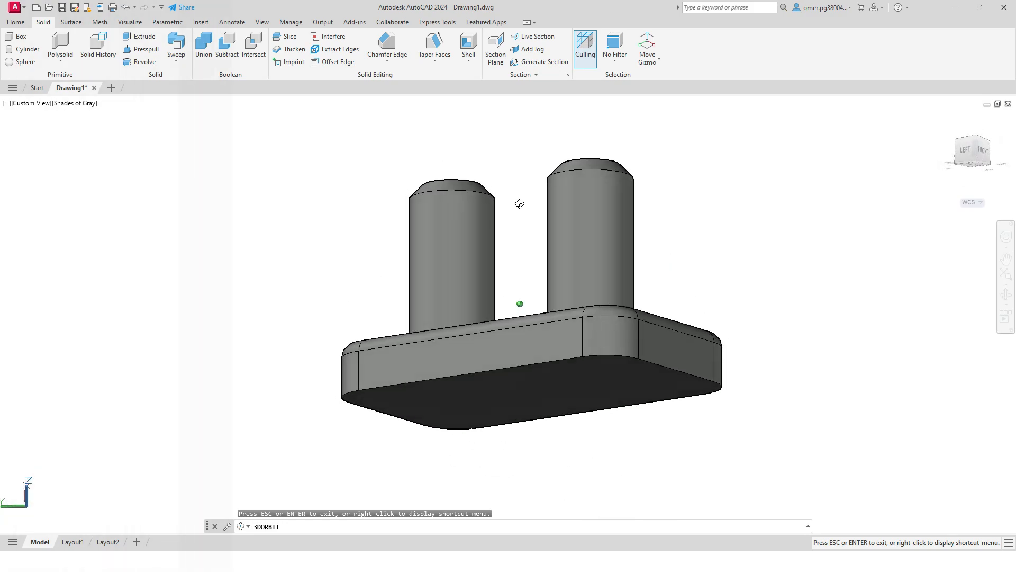
{"action": "left_click_drag", "start_coordinate": [518, 203], "coordinate": [684, 237]}
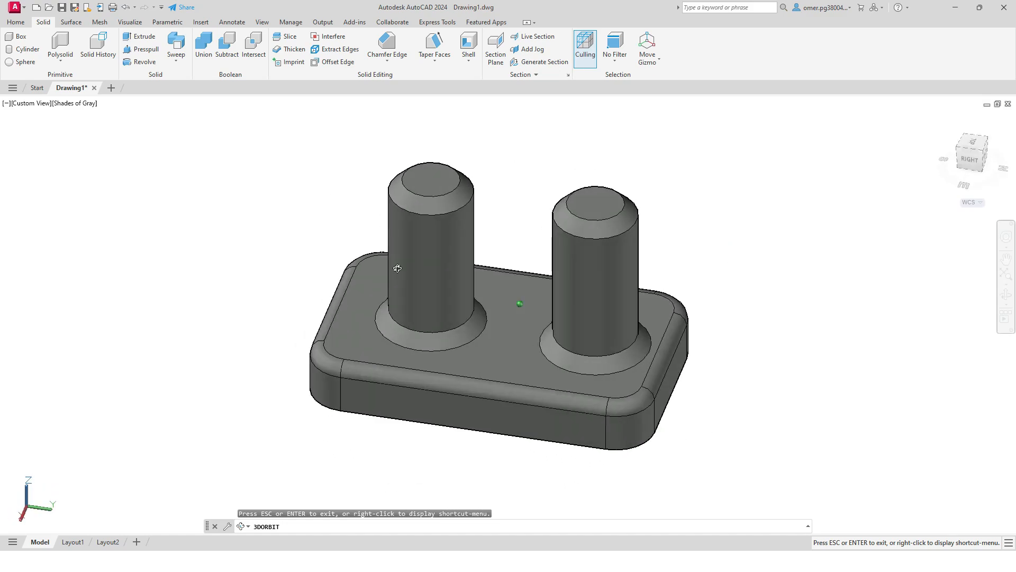
{"action": "left_click_drag", "start_coordinate": [396, 268], "coordinate": [517, 202]}
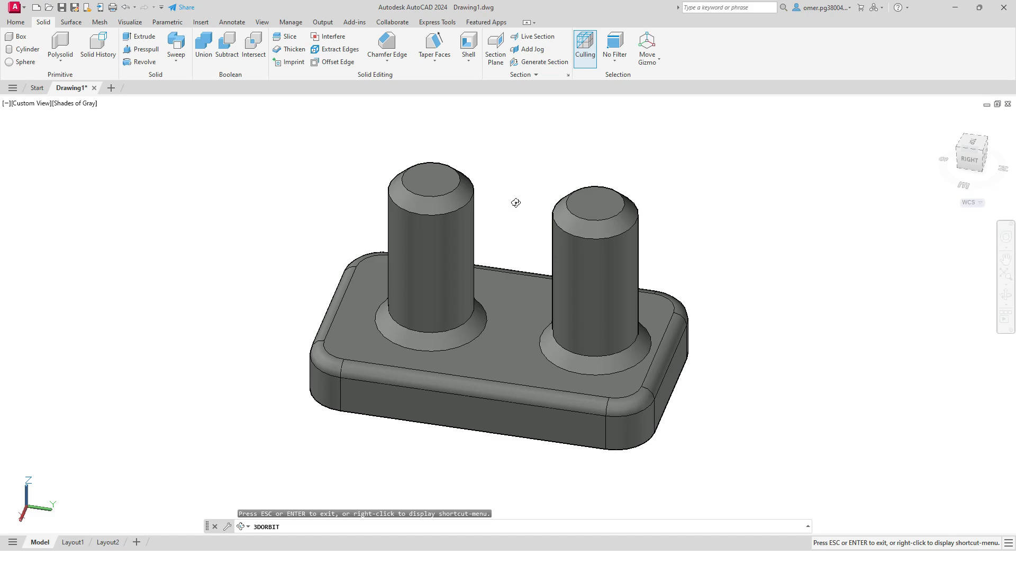
{"action": "mouse_move", "coordinate": [535, 238]}
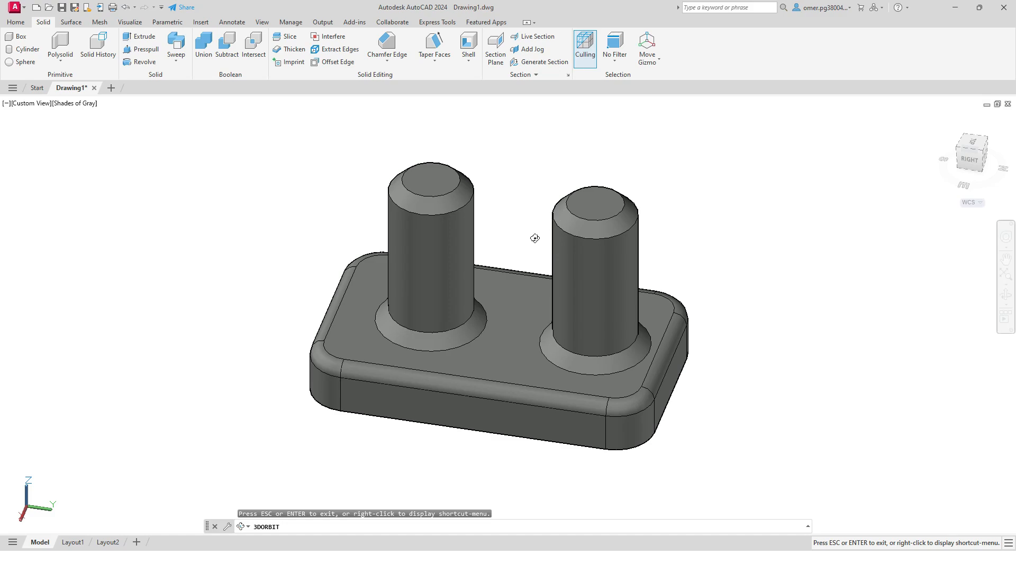
{"action": "left_click_drag", "start_coordinate": [535, 238], "coordinate": [430, 268]}
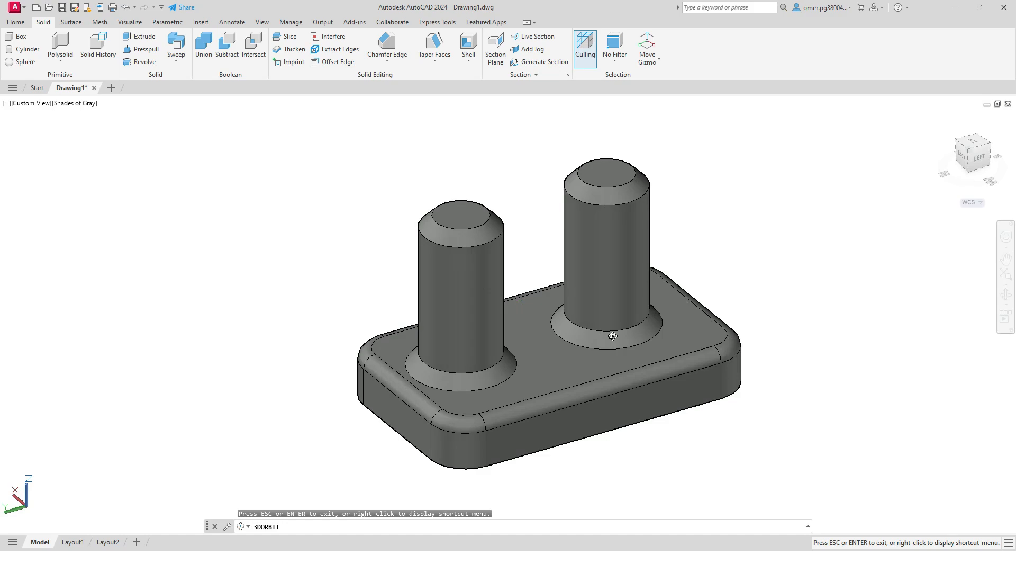
{"action": "mouse_move", "coordinate": [593, 296]}
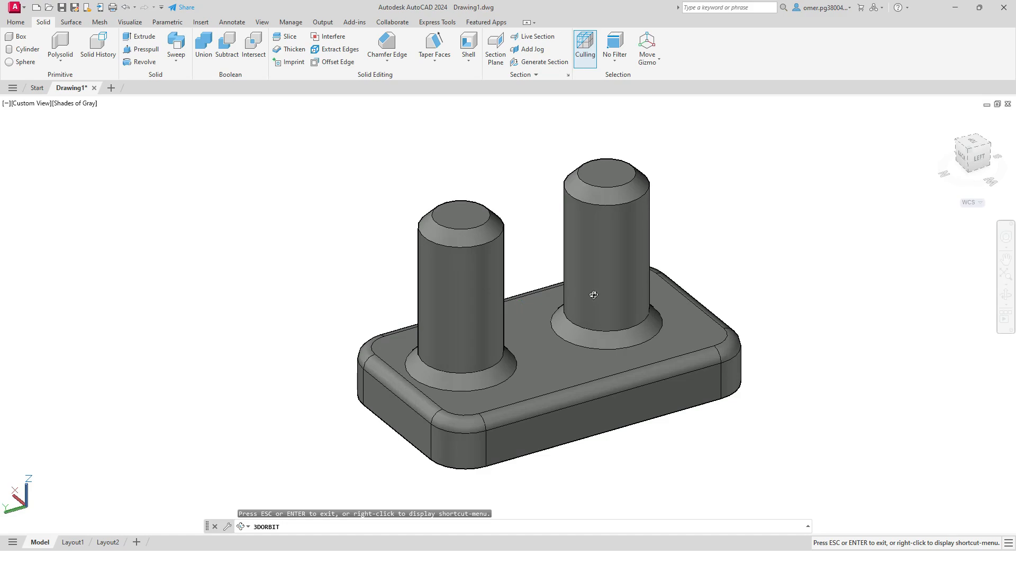
{"action": "left_click_drag", "start_coordinate": [593, 295], "coordinate": [603, 216]}
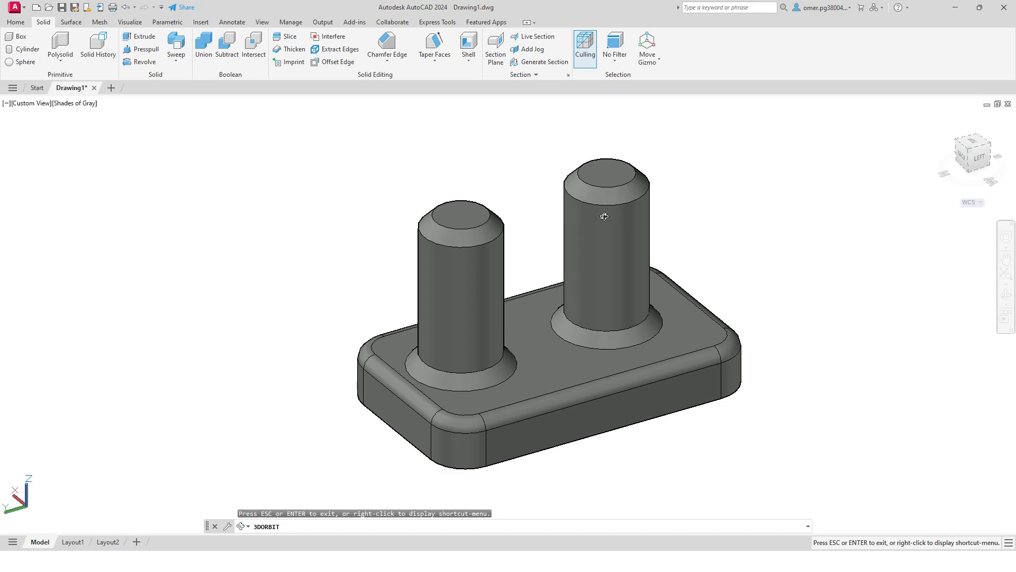
{"action": "left_click_drag", "start_coordinate": [603, 216], "coordinate": [650, 310]}
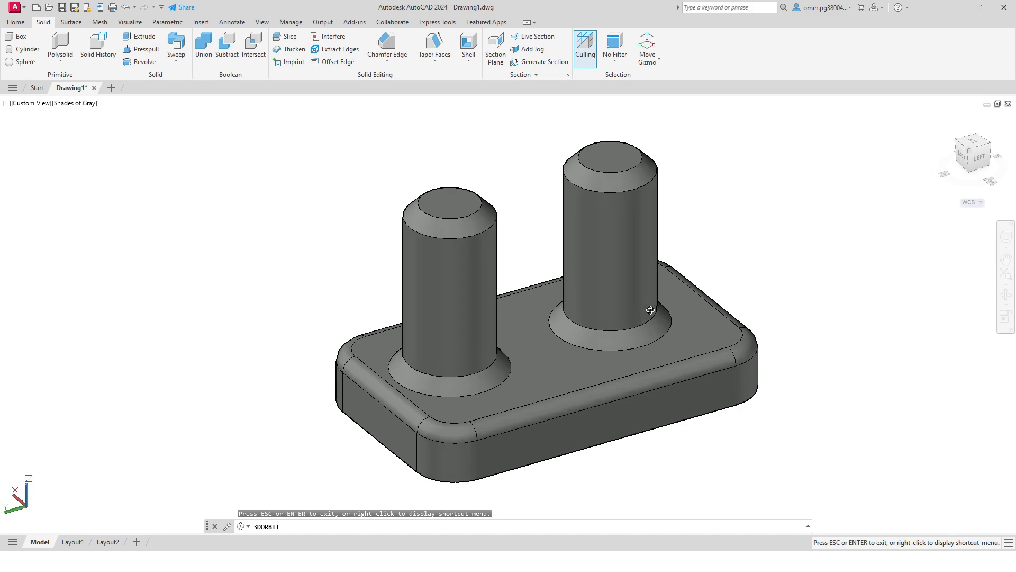